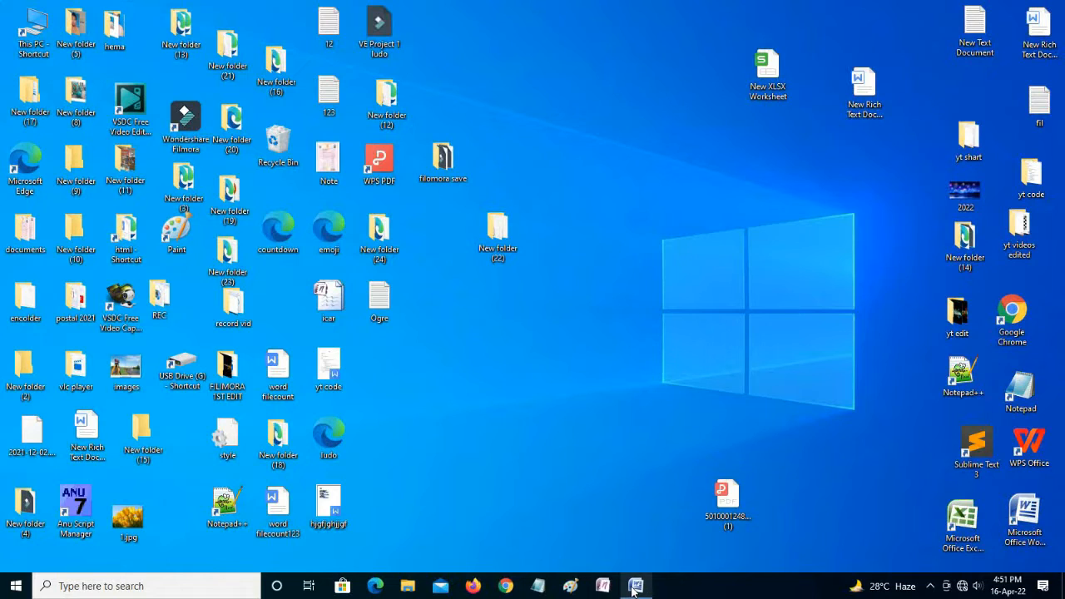
Launch Word with a blank document and show the Insert tab's Shapes gallery
left_click(637, 586)
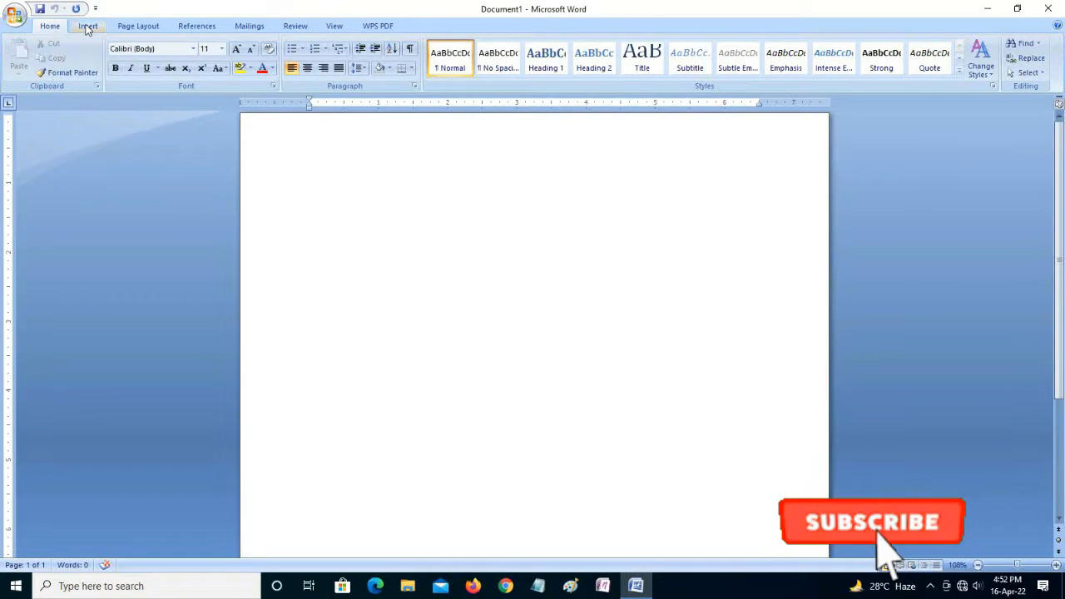
left_click(87, 26)
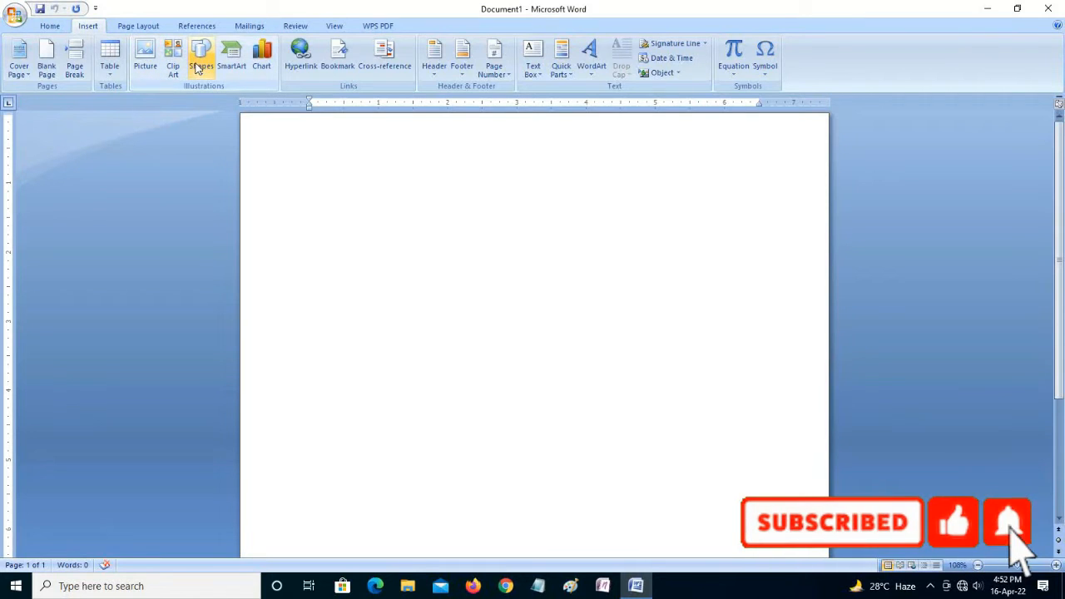
left_click(202, 58)
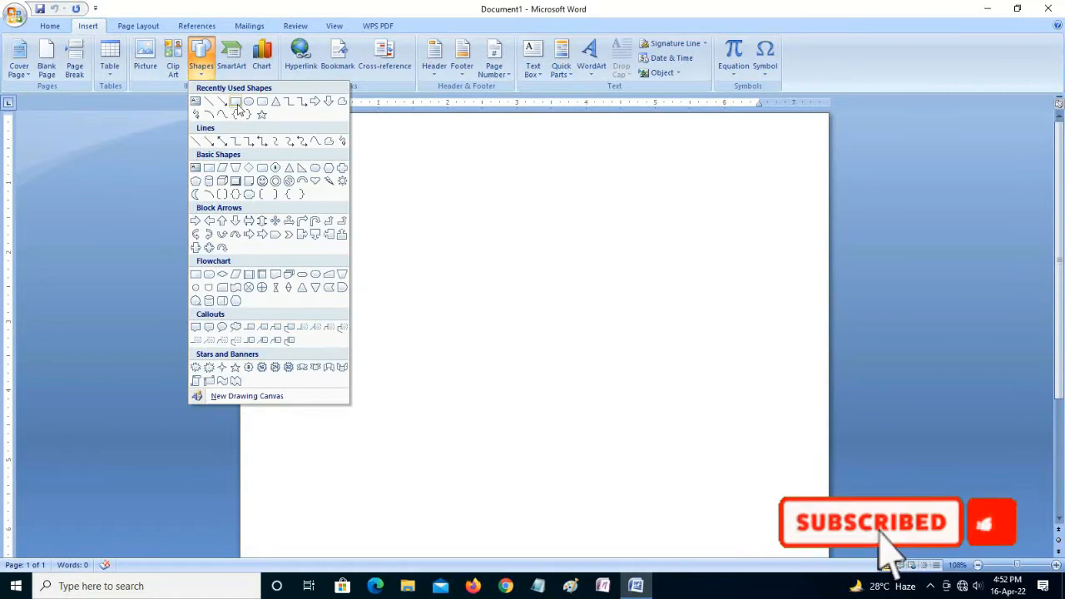
Draw one square with the Rectangle shape and Ctrl-drag copies into a 5×5 grid
left_click(209, 100)
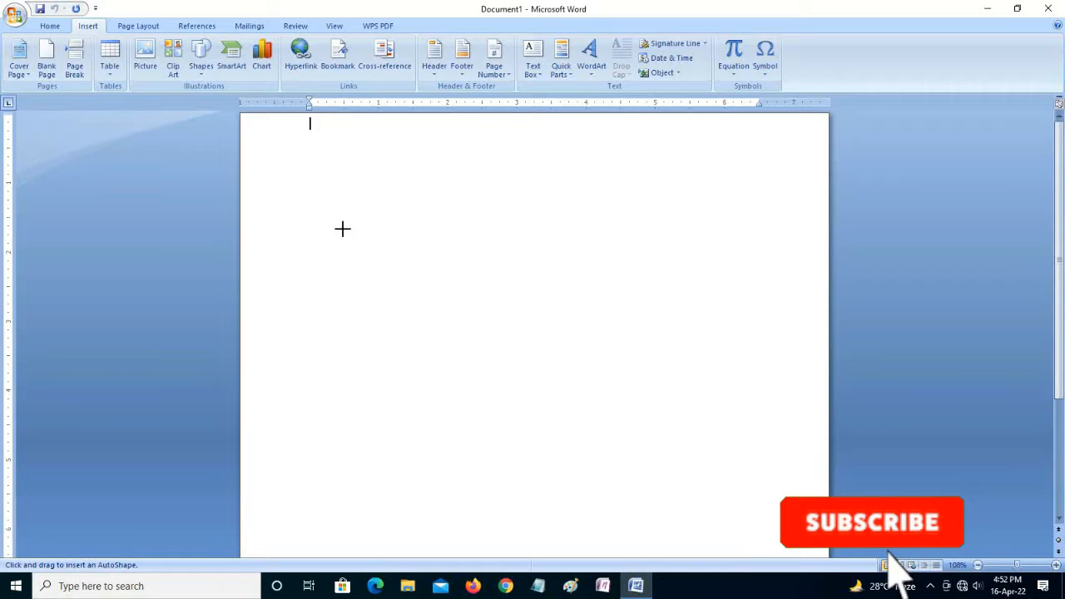
left_click_drag(343, 229, 373, 289)
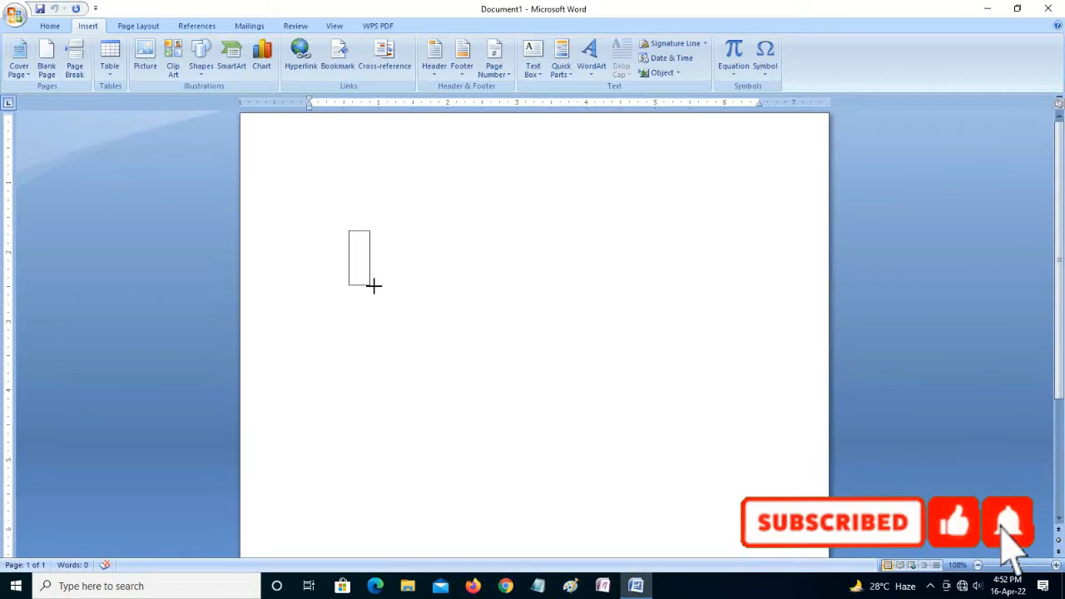
left_click_drag(358, 243, 381, 285)
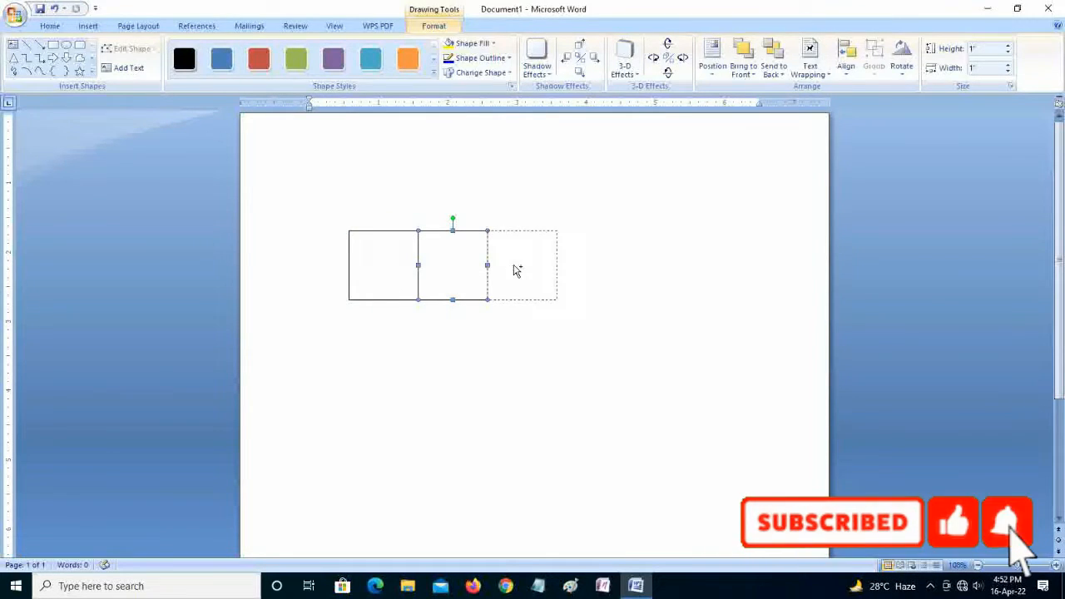
left_click_drag(453, 264, 521, 265)
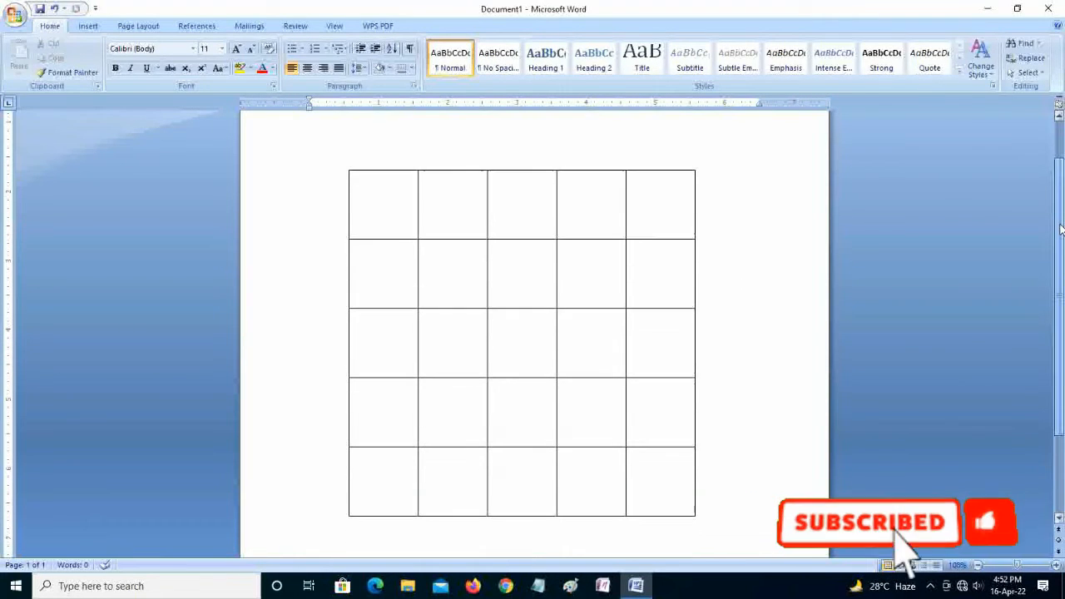
Draw two long crossing diagonal lines, plus shorter diagonals in the lower and right squares
left_click(200, 54)
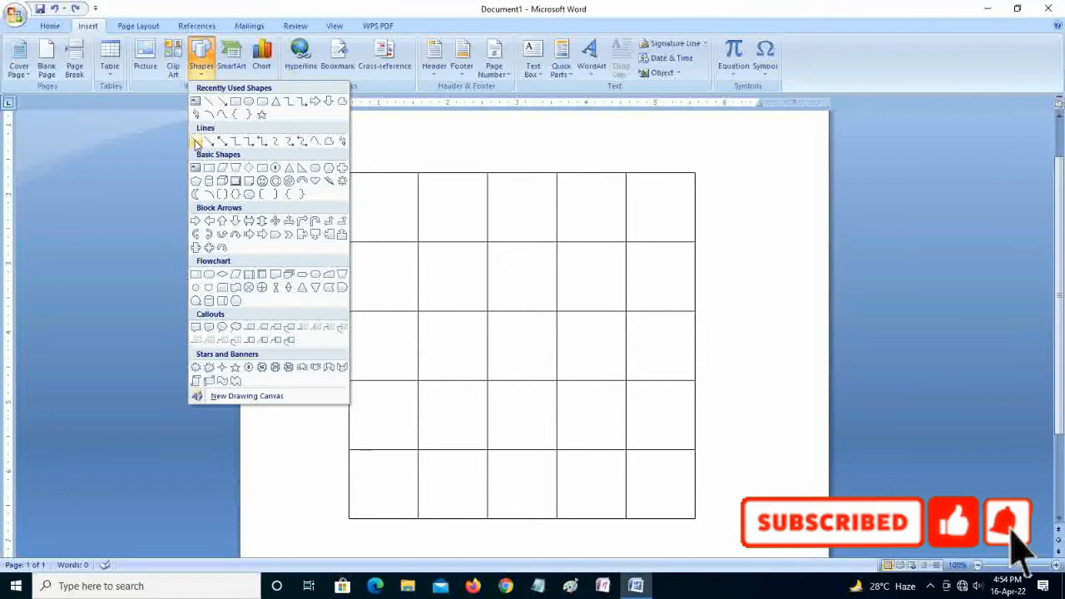
left_click(195, 141)
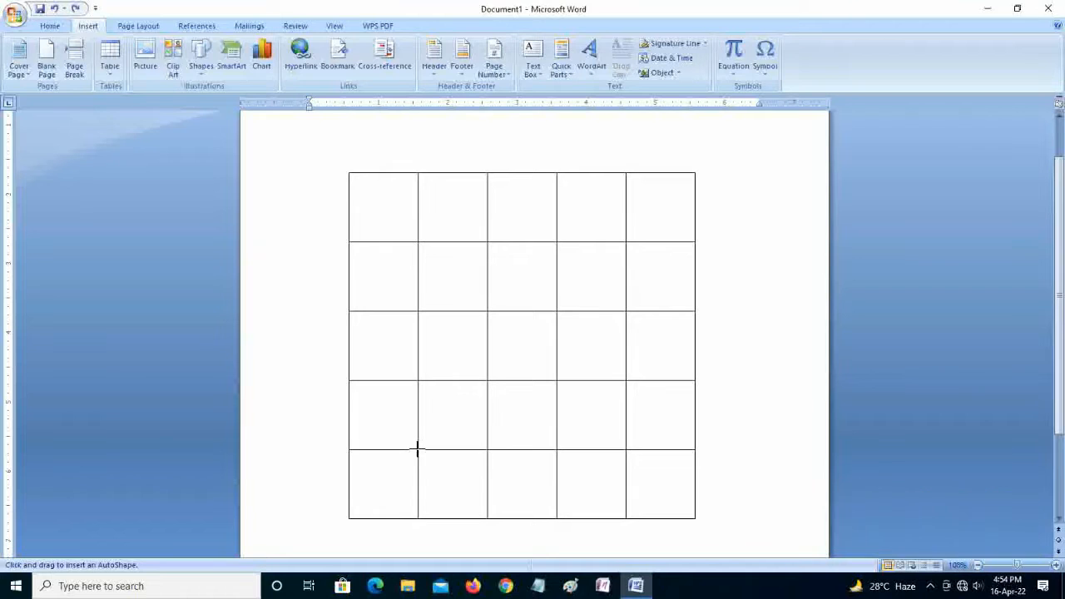
left_click_drag(417, 449, 618, 251)
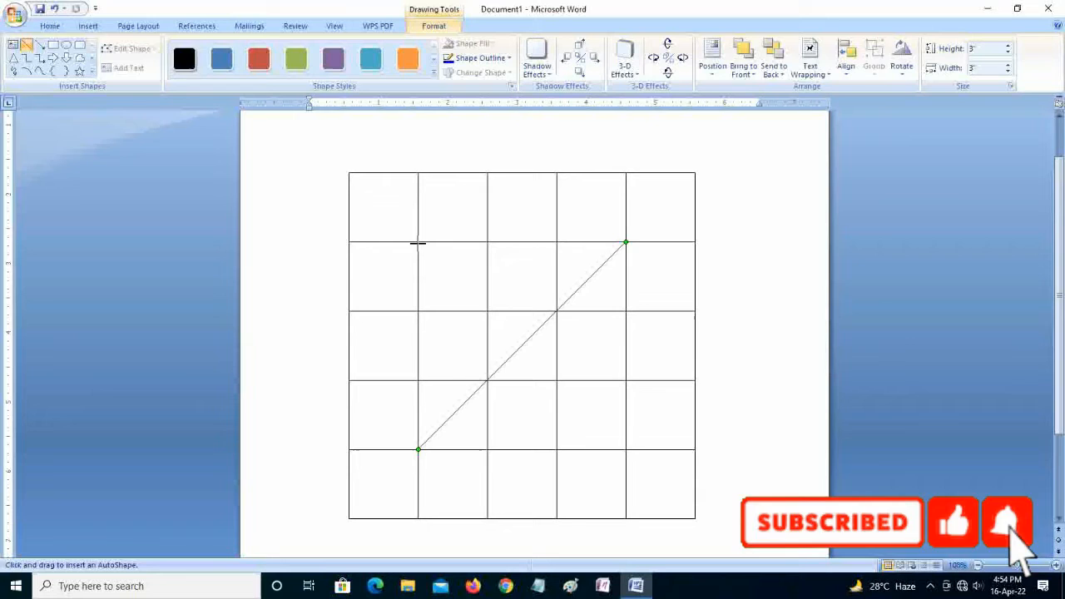
left_click_drag(418, 244, 585, 399)
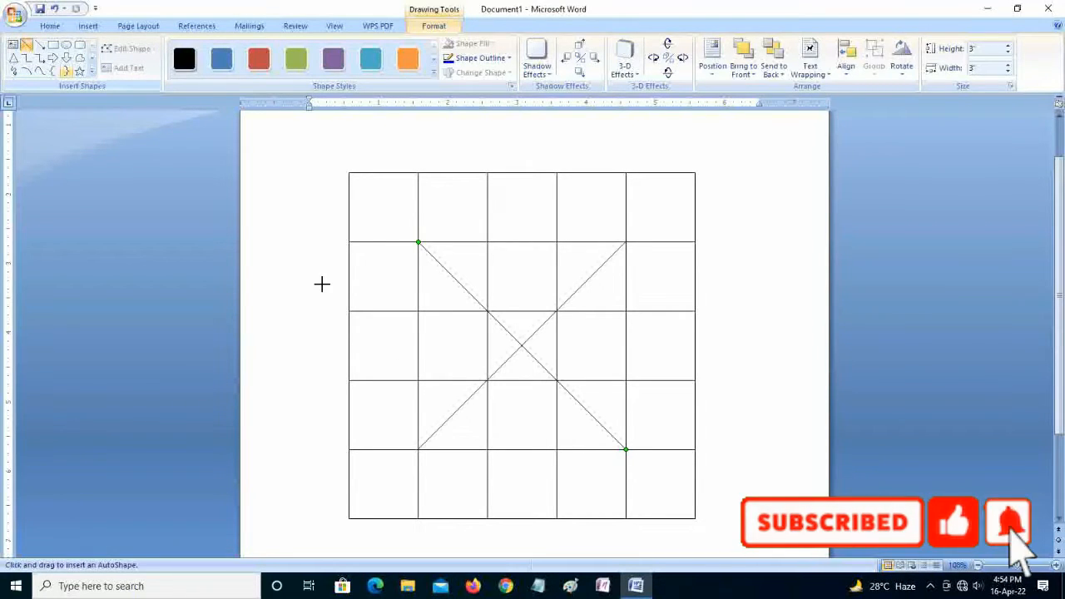
left_click_drag(419, 383, 533, 497)
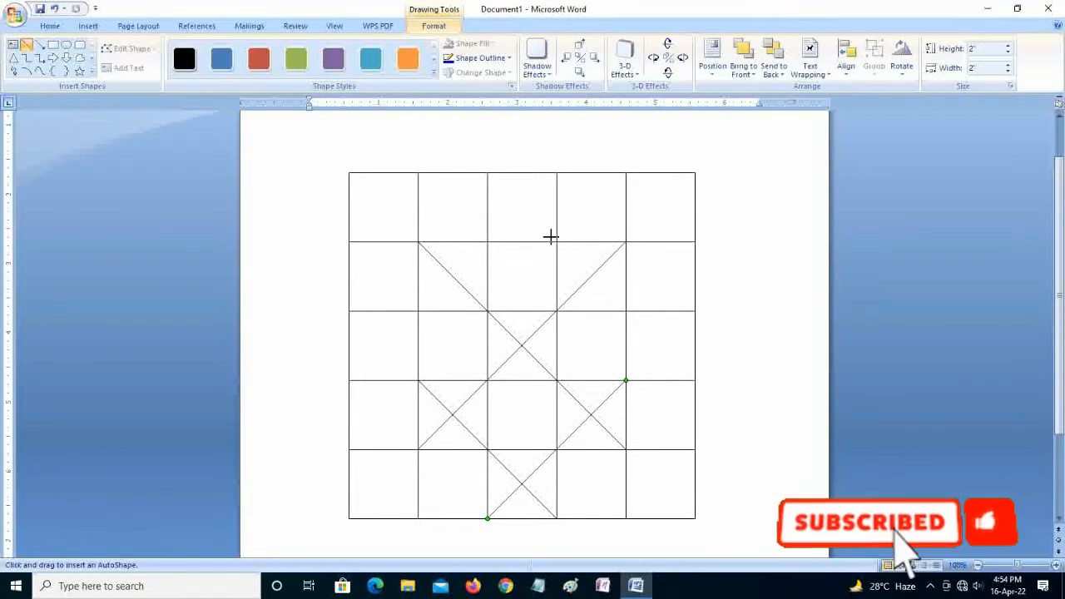
left_click_drag(551, 238, 658, 341)
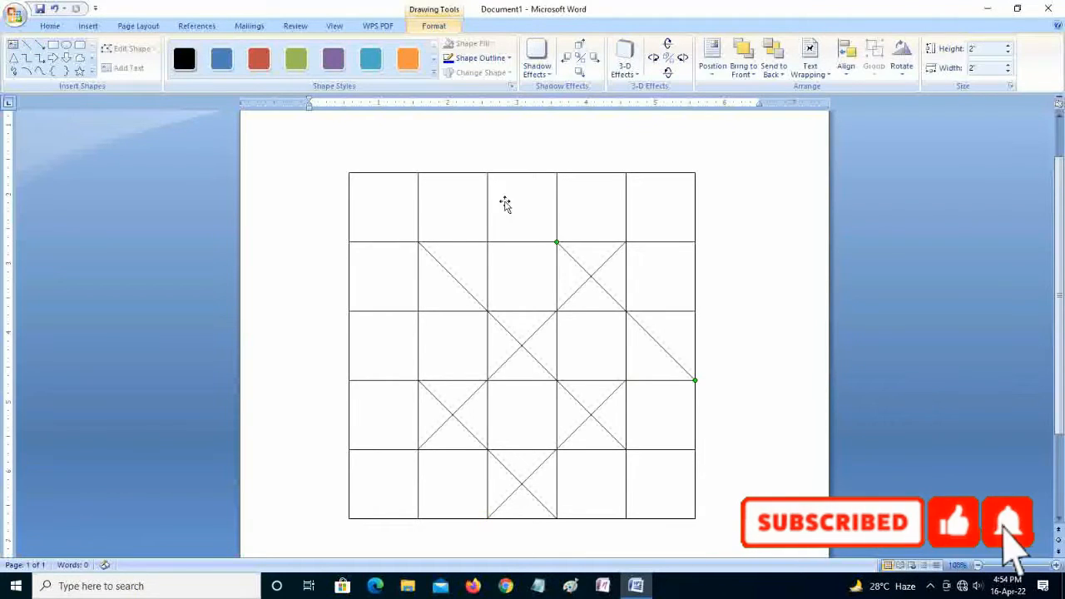
mouse_move(637, 348)
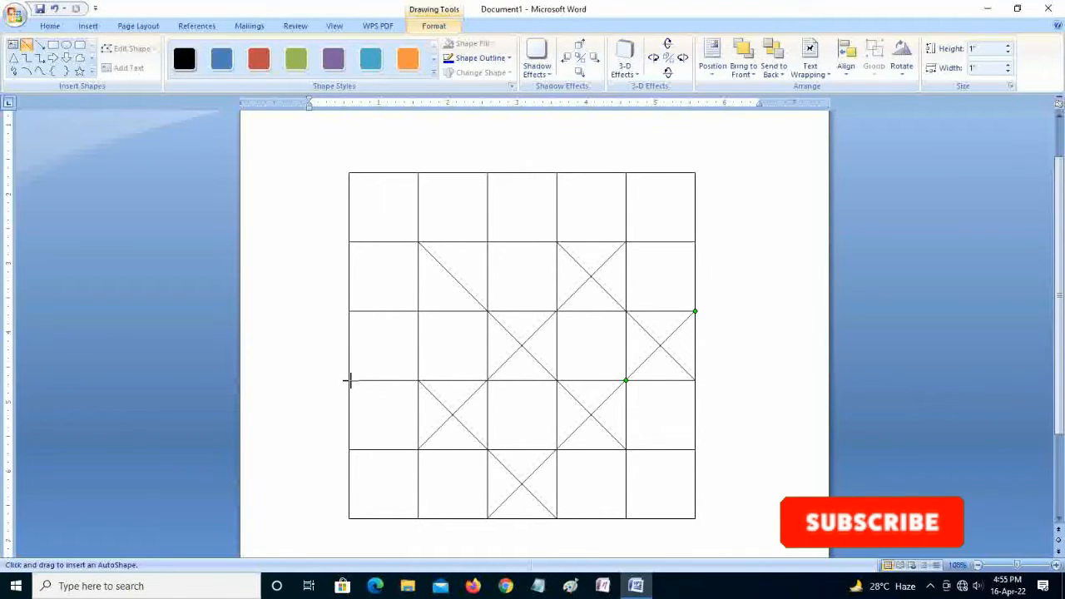
Add lines completing the crosses in the right-middle and top-middle squares
left_click_drag(350, 381, 543, 212)
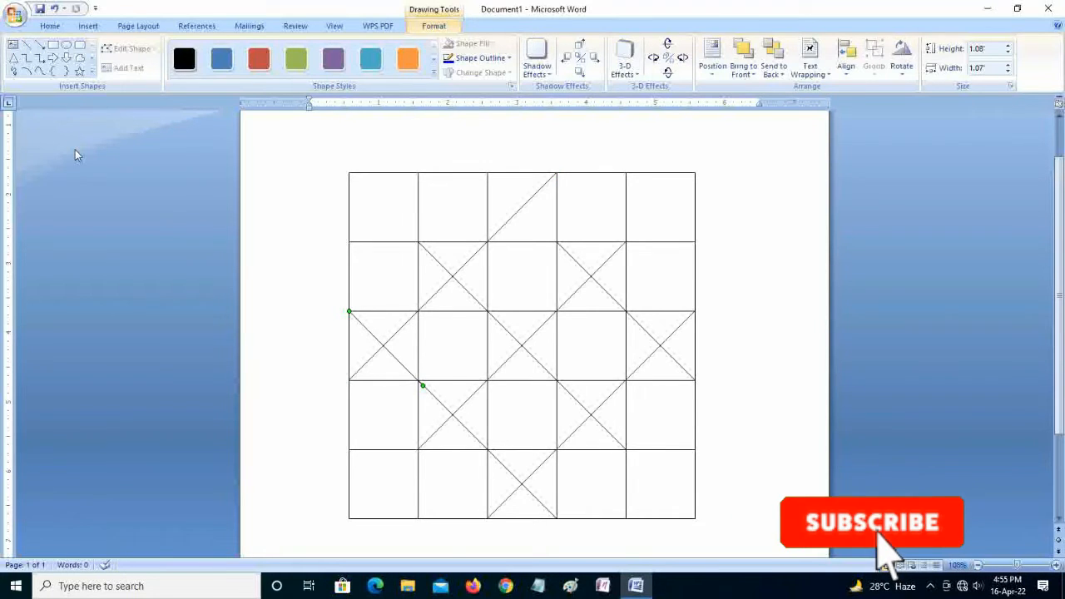
left_click(200, 59)
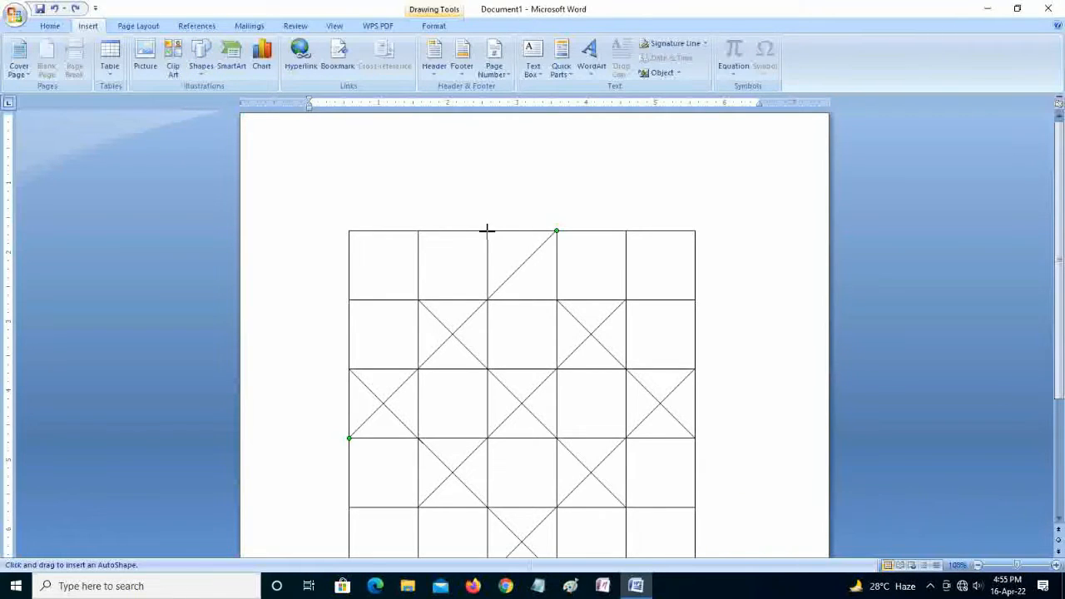
left_click_drag(555, 231, 555, 303)
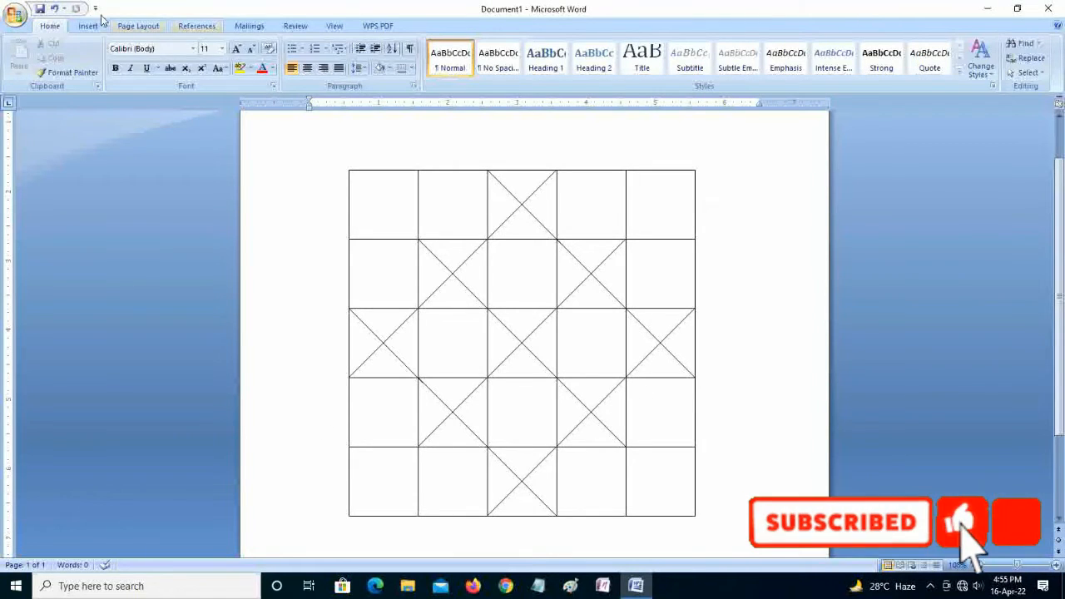
Insert the rounded end-piece shape on the left and flip it horizontally to face outward
left_click(88, 26)
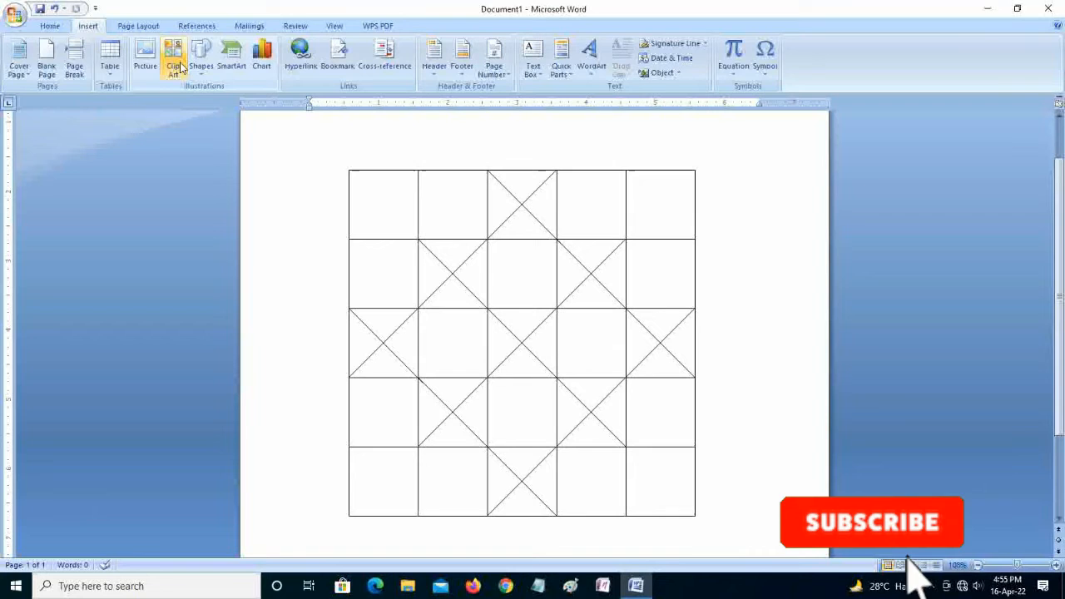
left_click(200, 59)
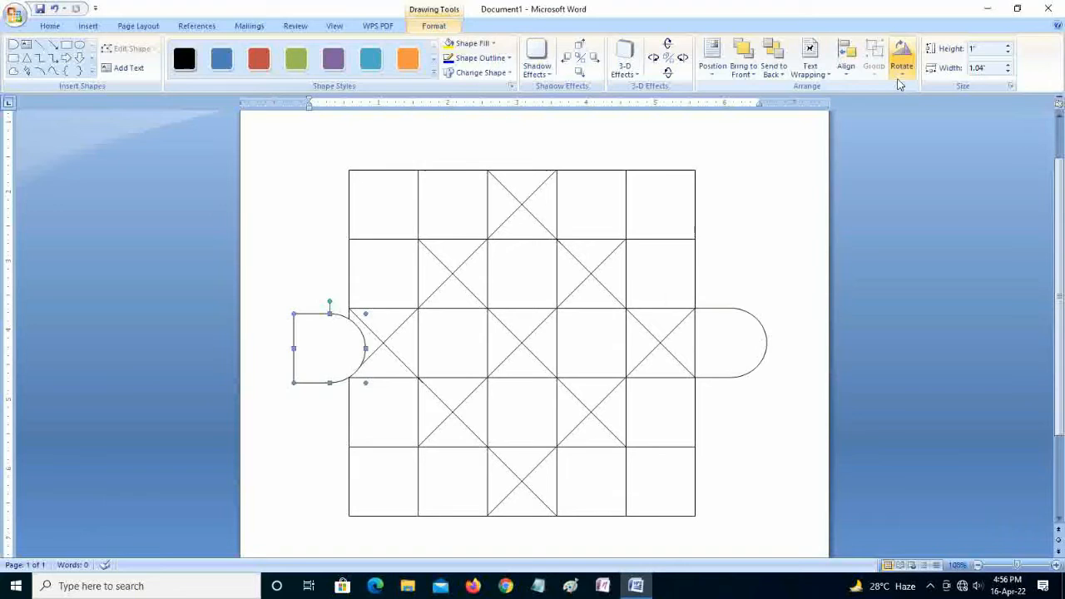
left_click(901, 59)
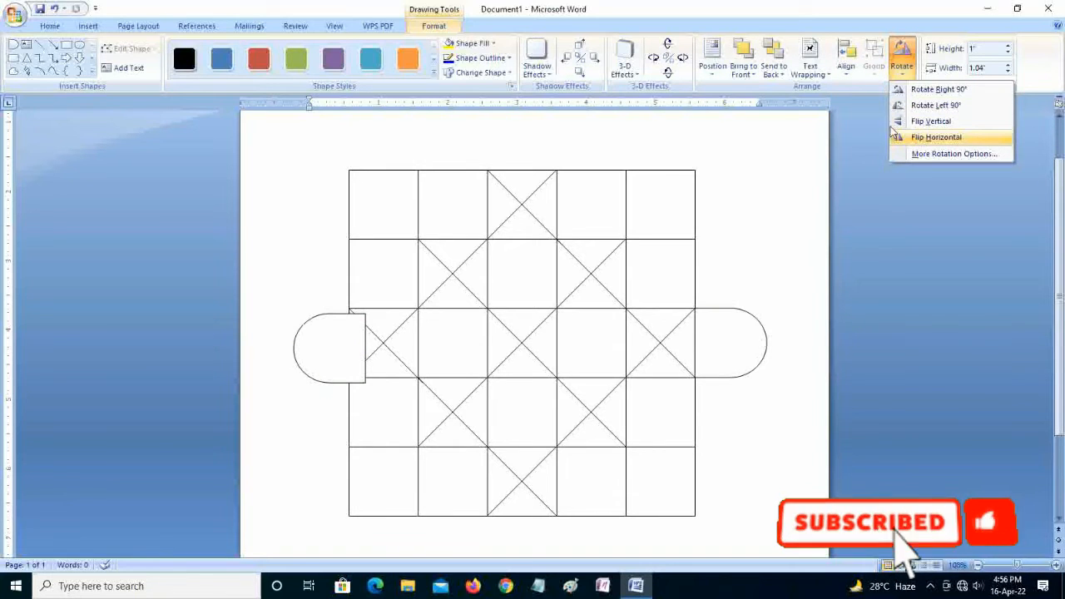
left_click(936, 137)
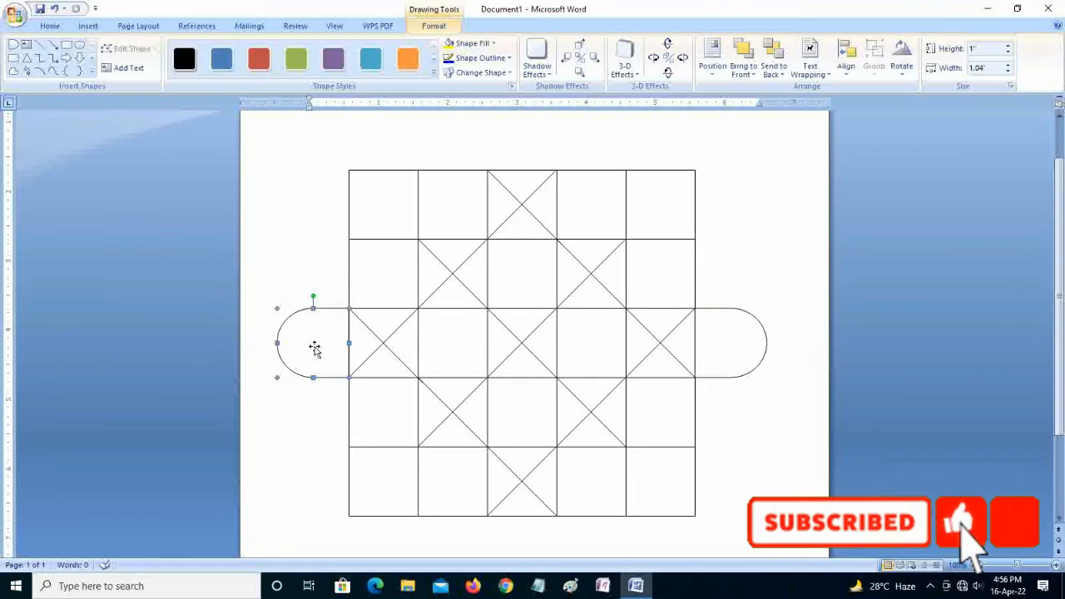
Copy the end piece above the grid, rotate it 90° right, and flip the bottom piece vertically
left_click_drag(314, 344, 470, 183)
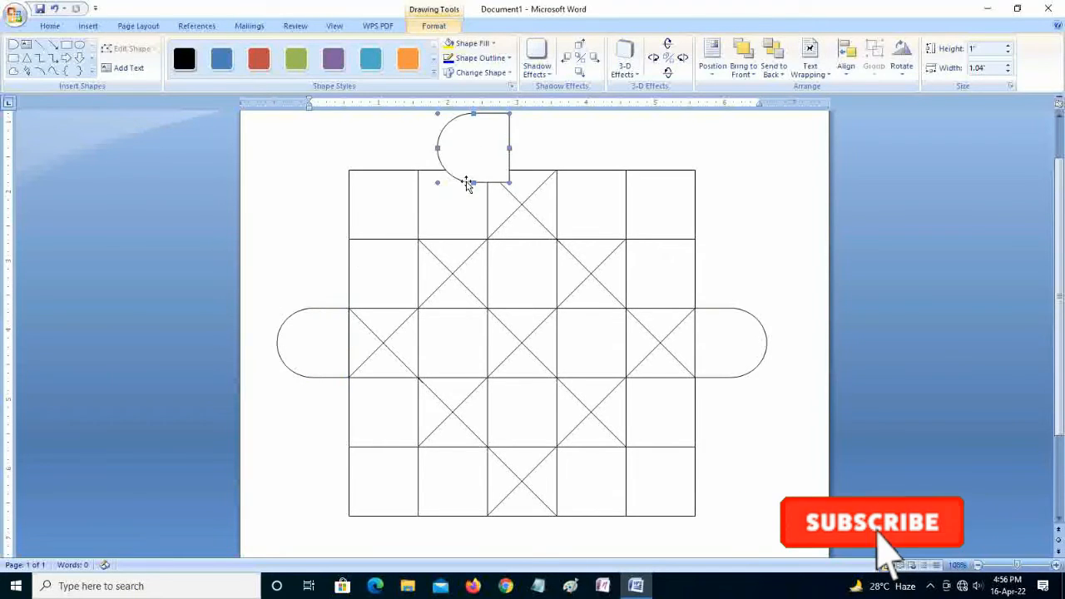
left_click(901, 58)
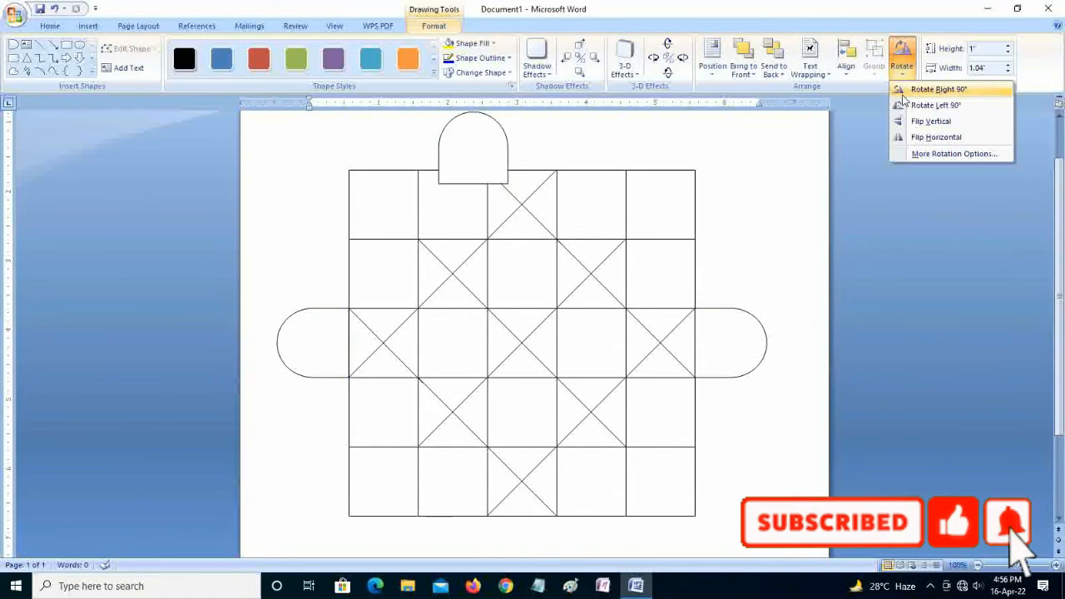
left_click(938, 89)
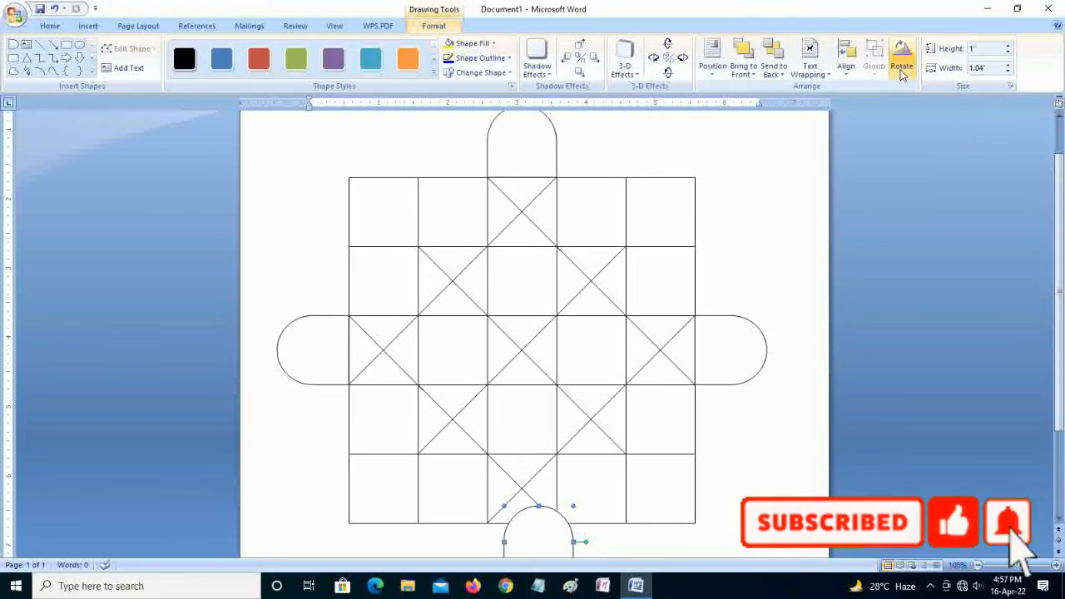
left_click(902, 58)
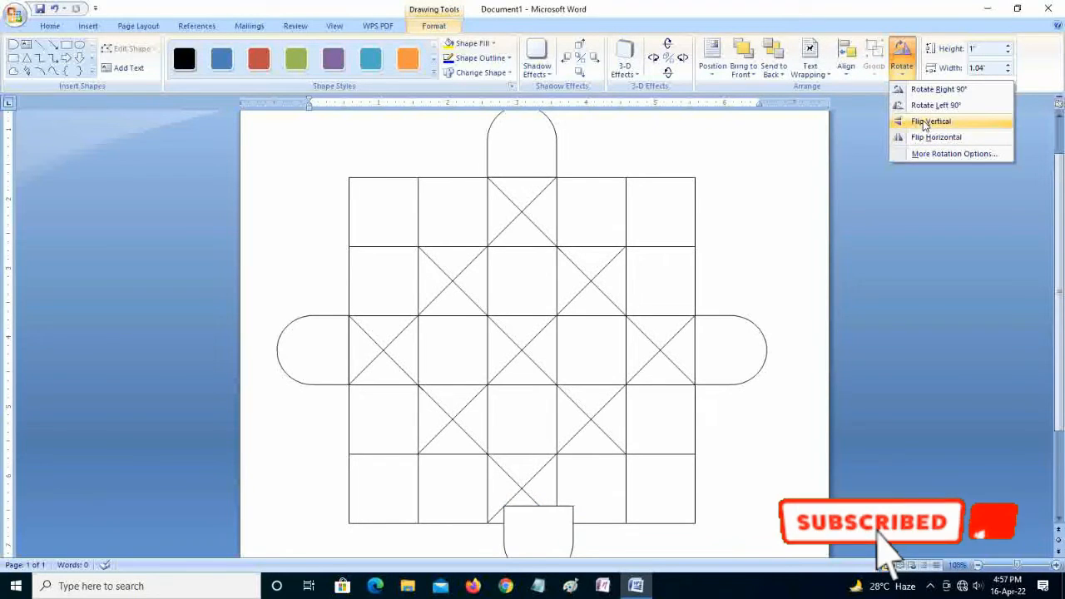
left_click(930, 122)
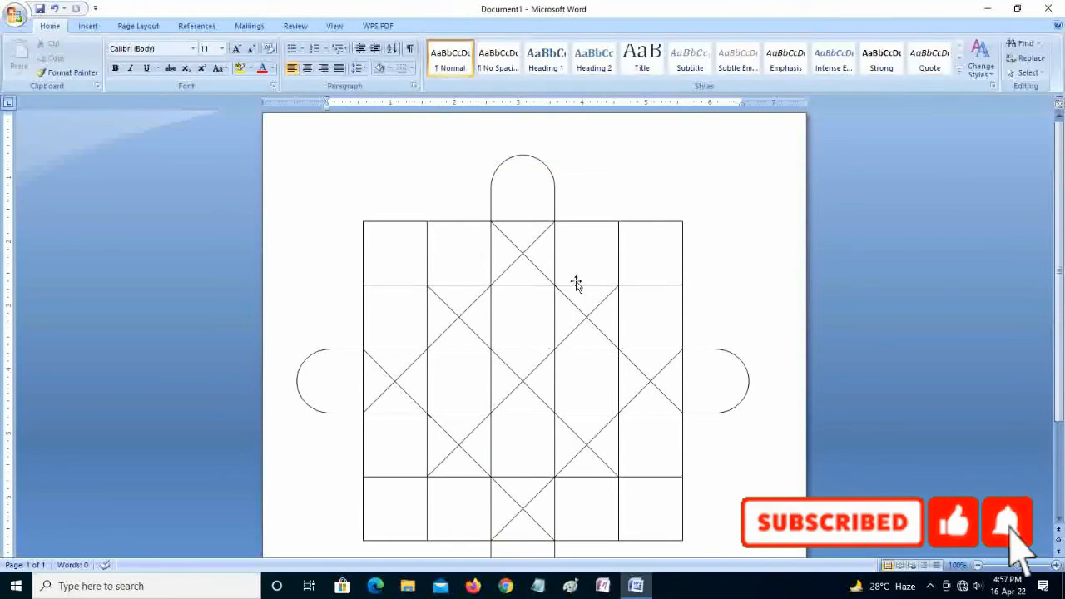
Draw small oval circles inside the top end piece
left_click(88, 25)
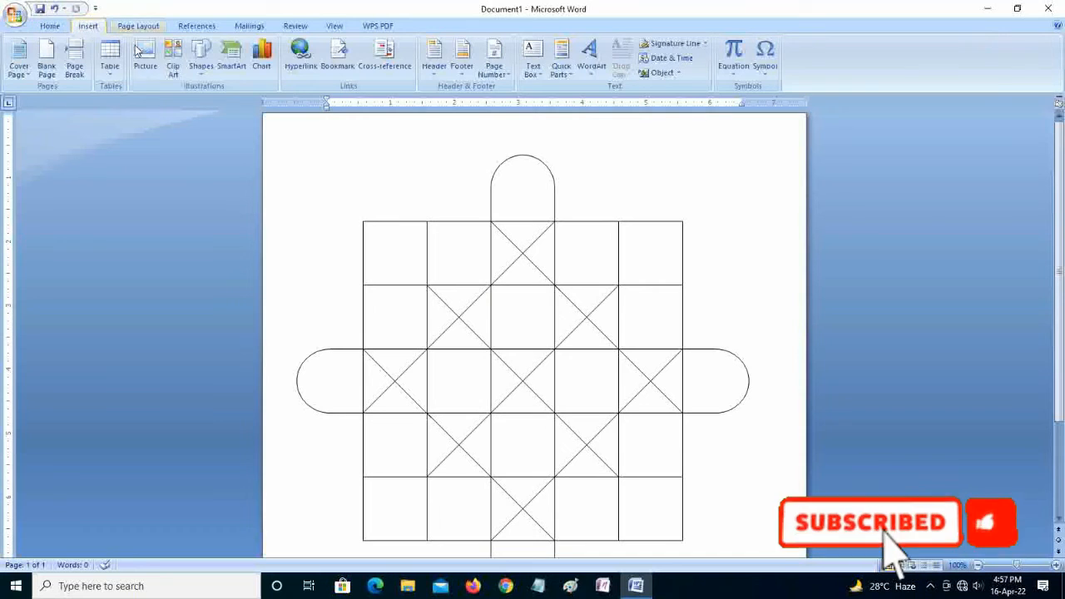
left_click(201, 58)
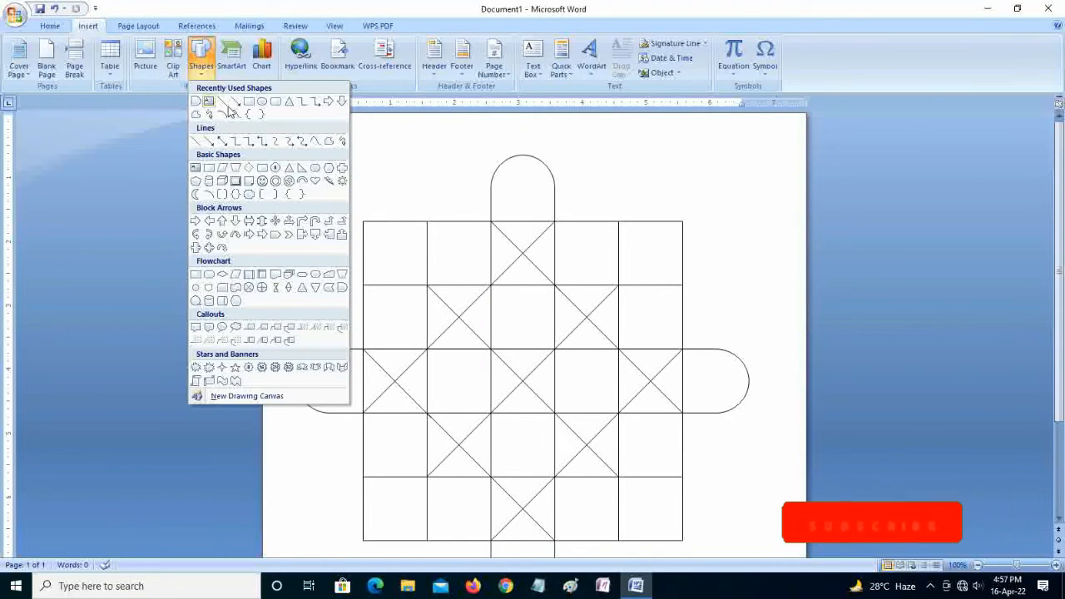
mouse_move(261, 100)
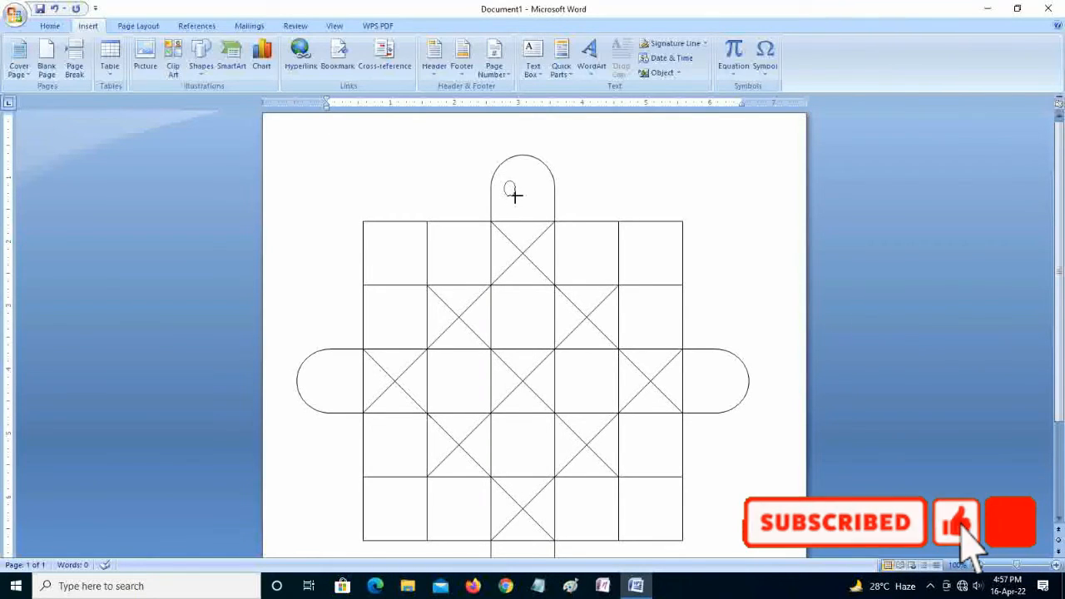
left_click(509, 187)
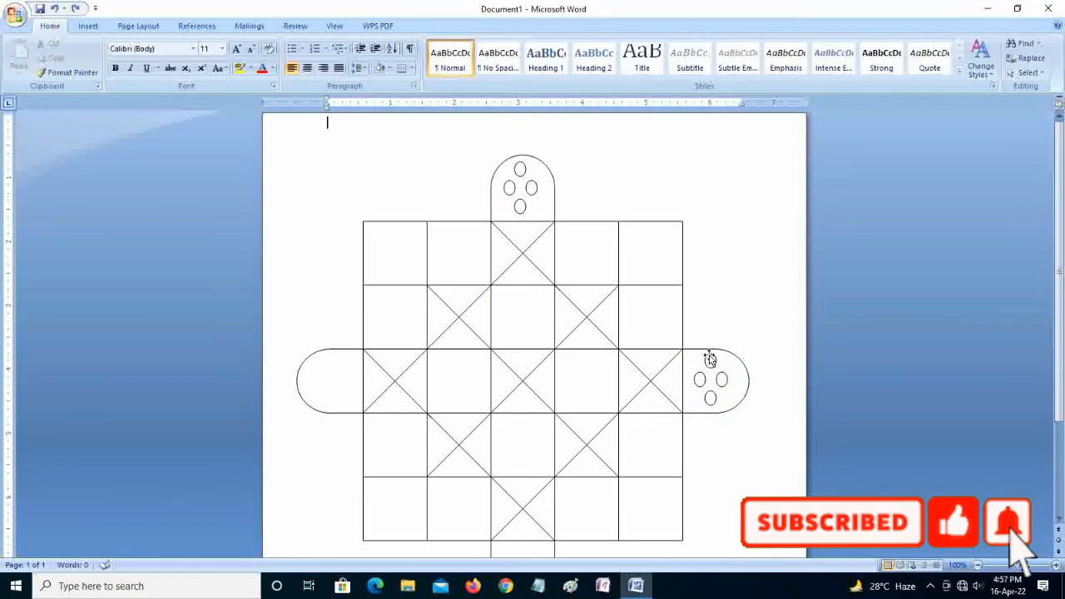
Place the group of four small circles inside the left end piece
left_click(709, 381)
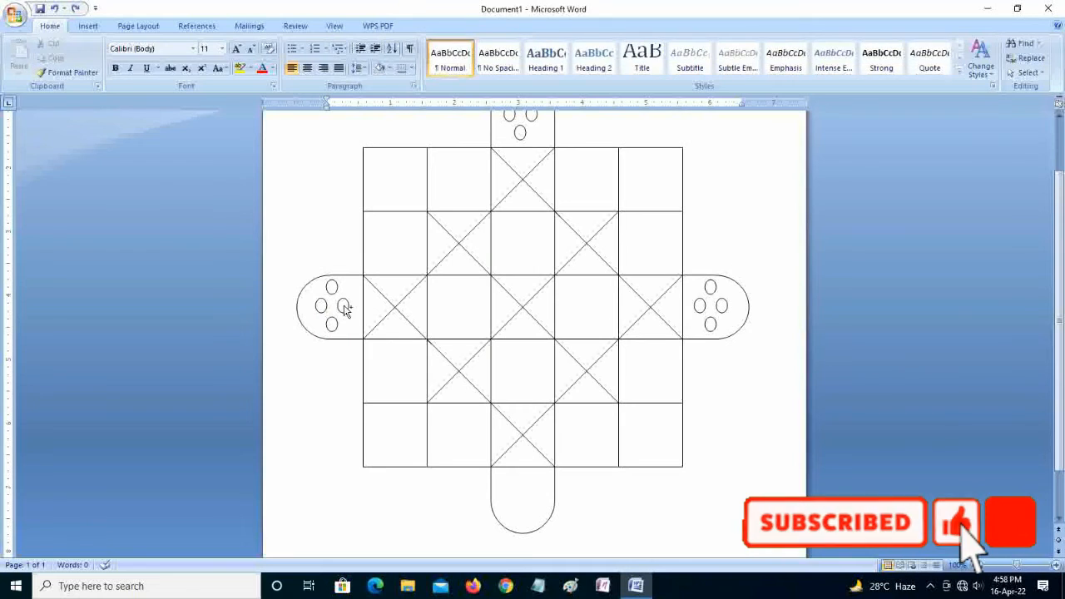
left_click(331, 308)
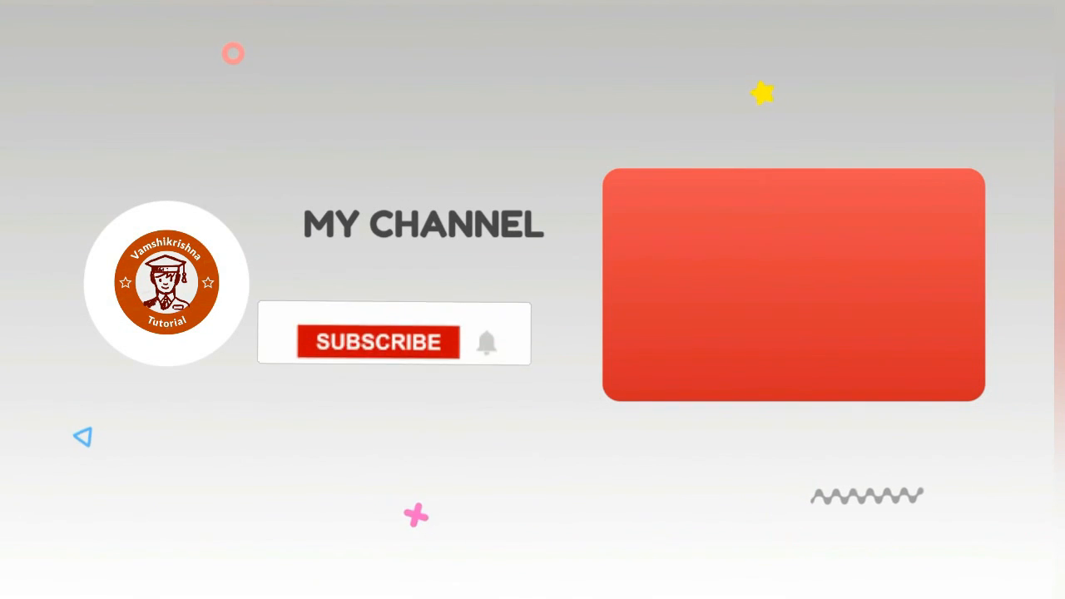
left_click(377, 342)
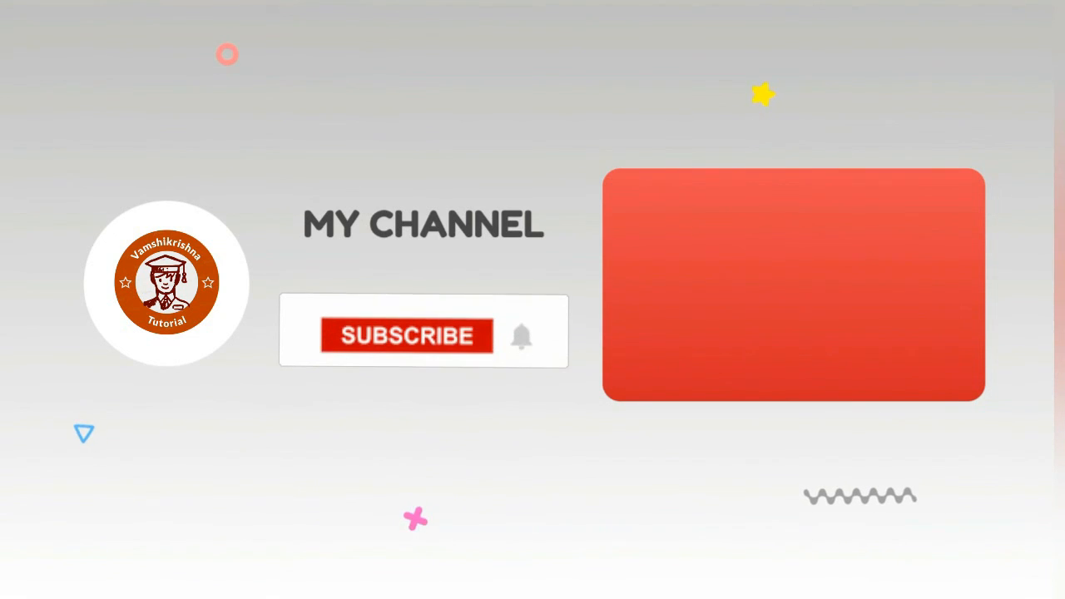
left_click(406, 334)
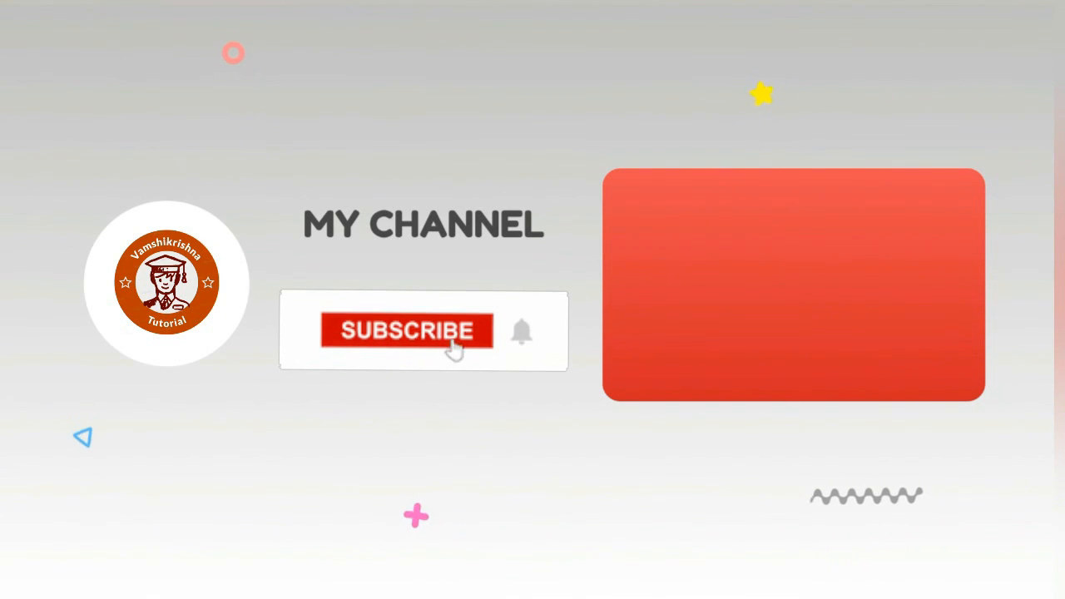
left_click(405, 331)
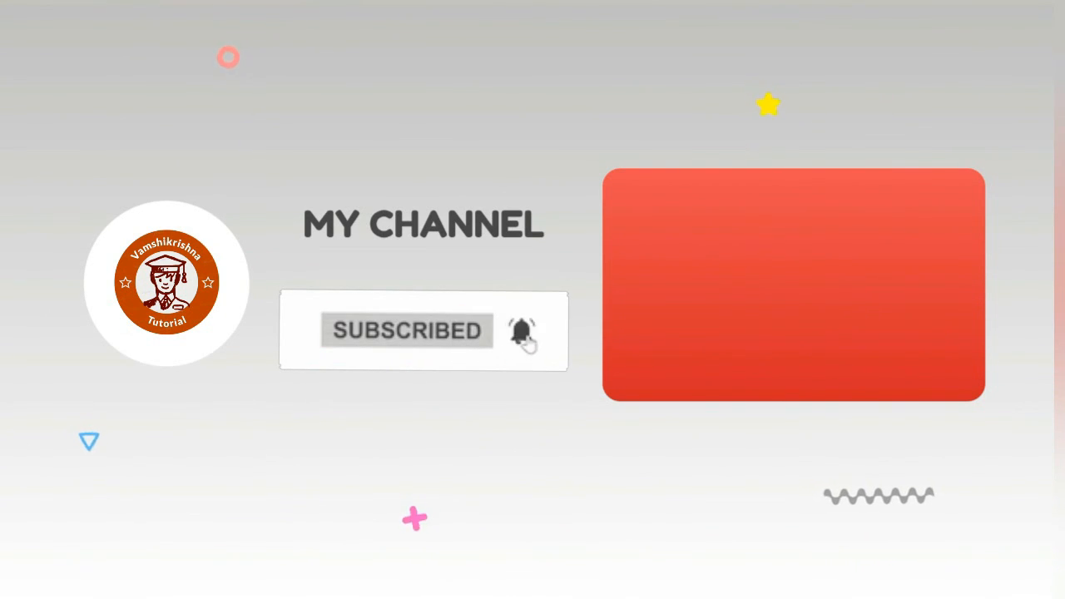